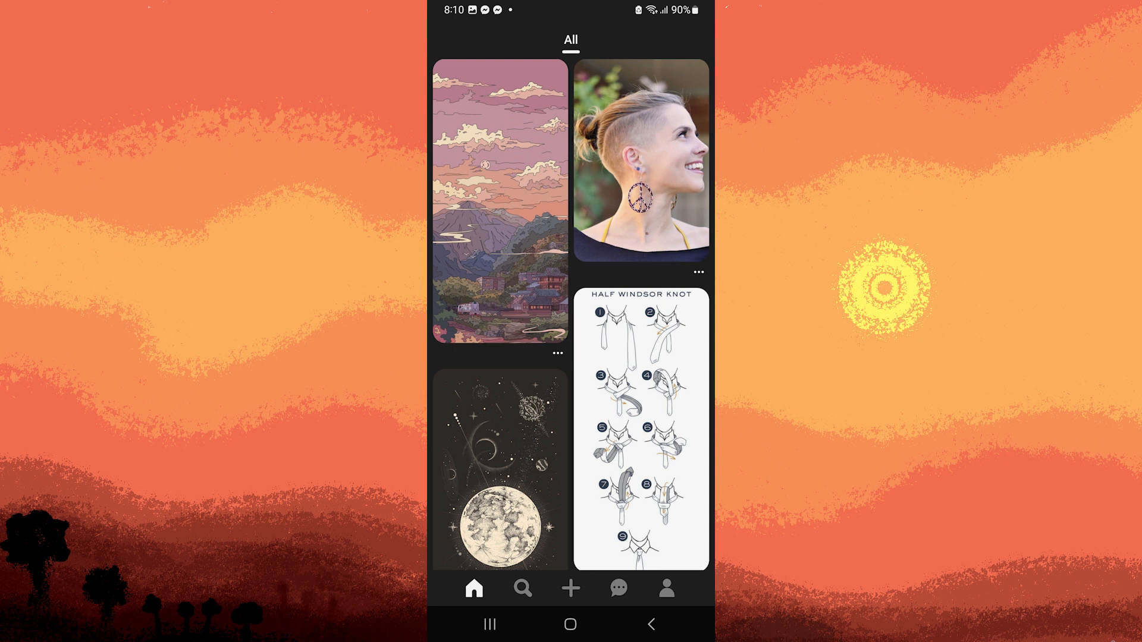
Open your profile's Boards tab showing the 4-pin board named Board.
click(665, 588)
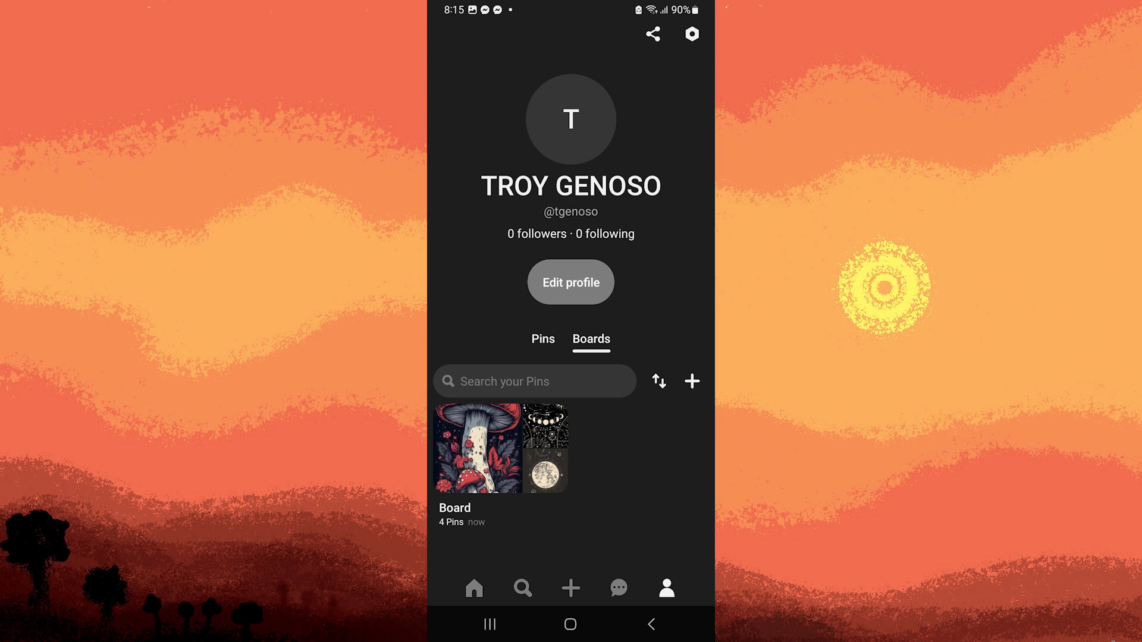
Open the board named Board to reach the red mushroom illustration pin.
click(477, 447)
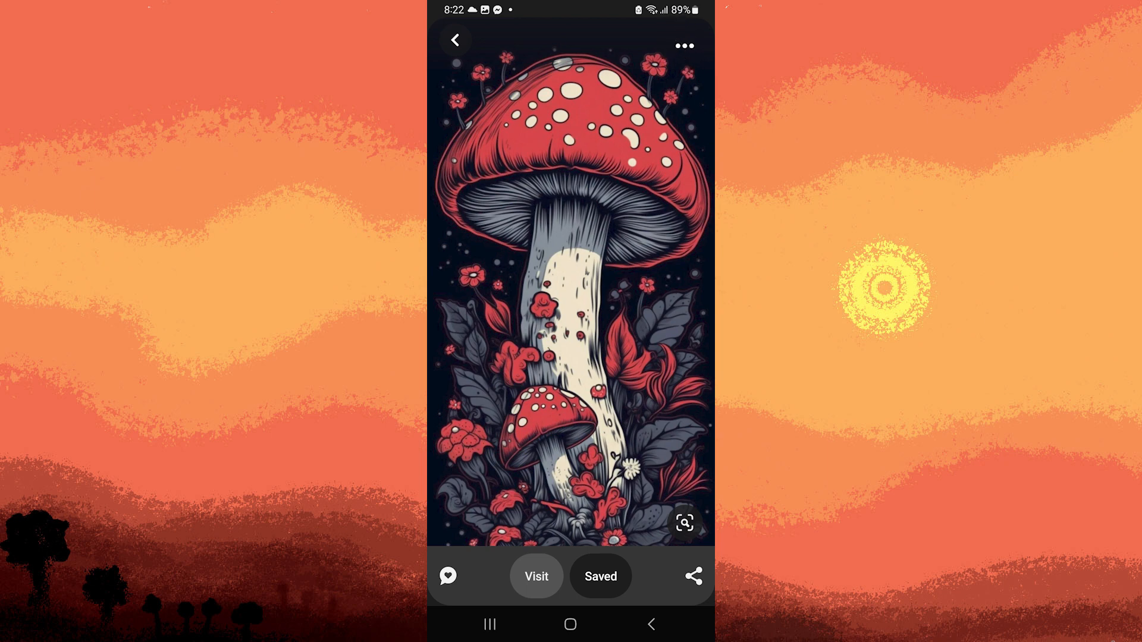
Show the mushroom pin's Options sheet with Edit Pin, Copy link and Download image.
click(684, 45)
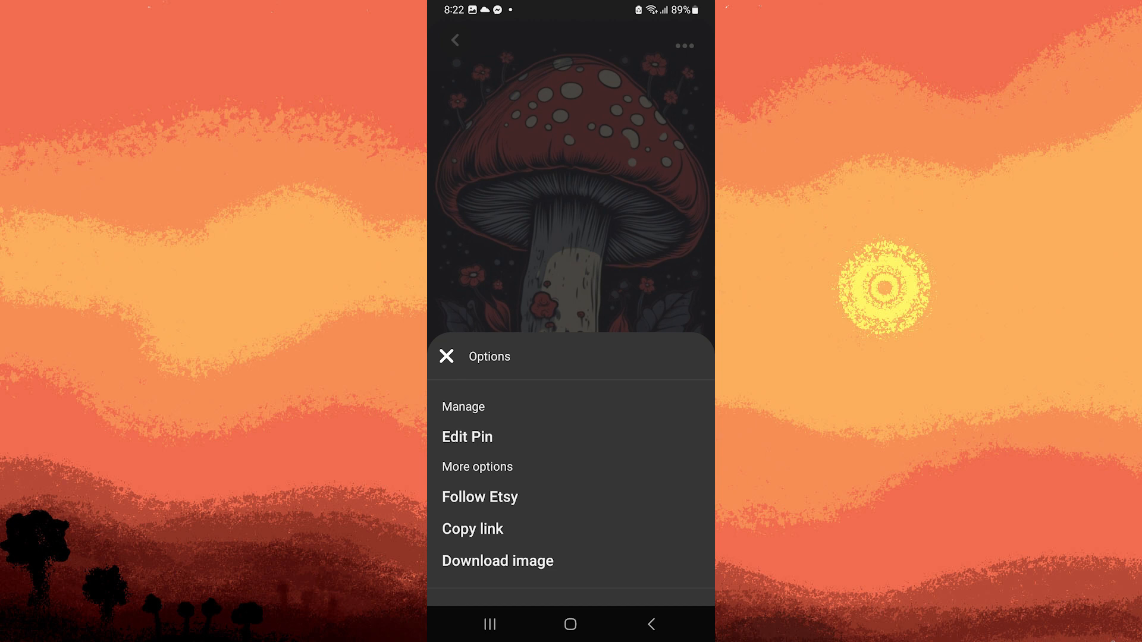
mouse_move(461, 437)
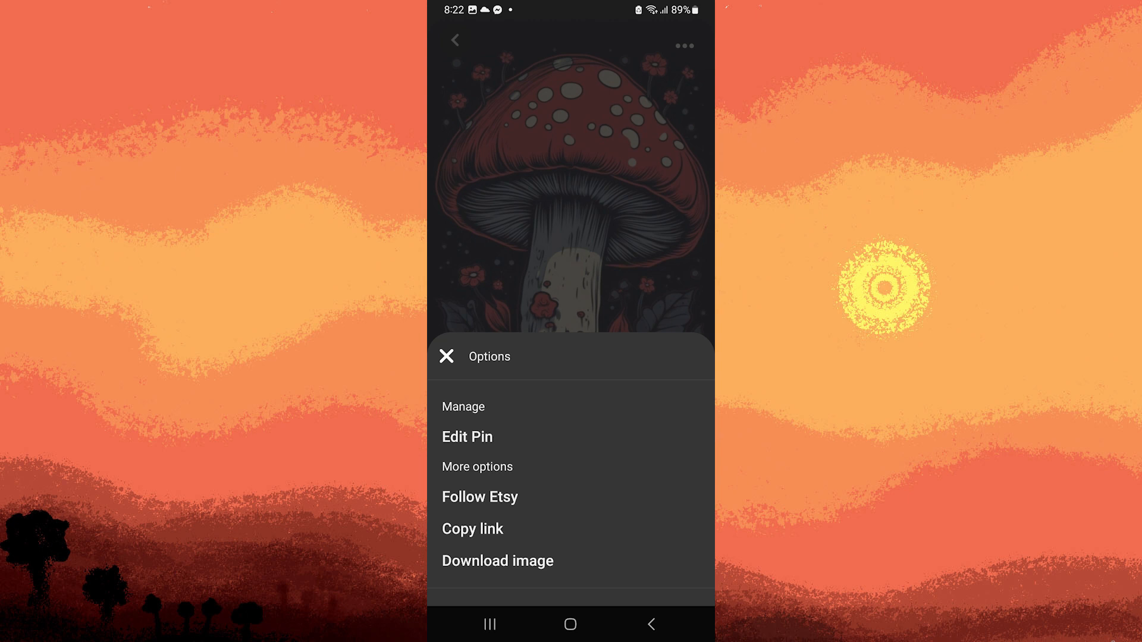
Edit the mushroom pin and request deletion, bringing up the Delete Pin? confirmation.
click(466, 436)
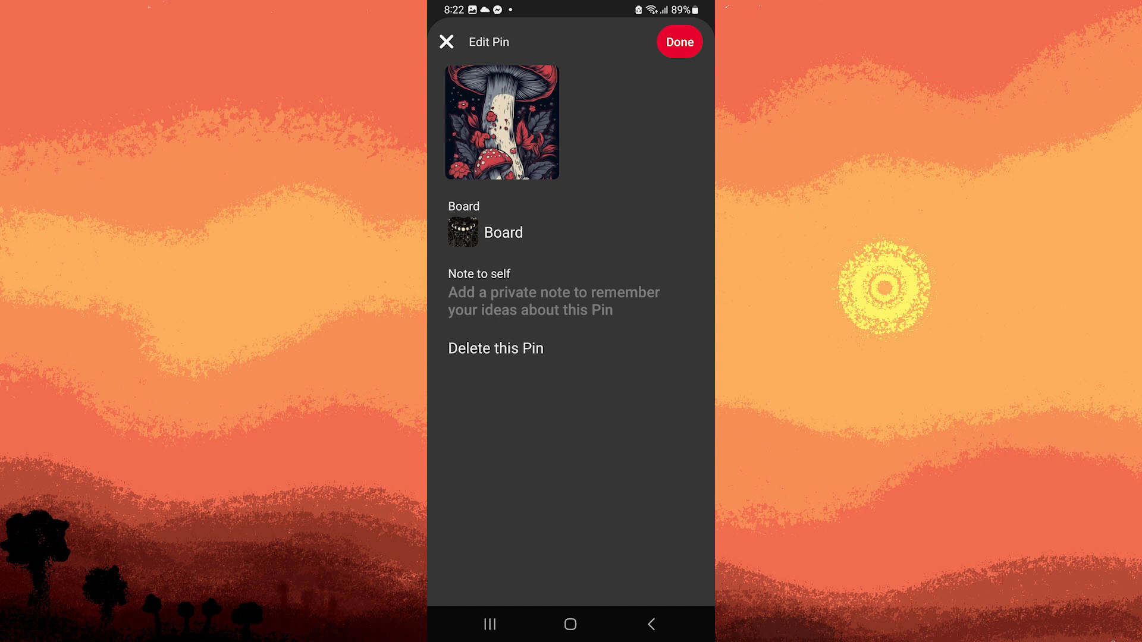
click(495, 348)
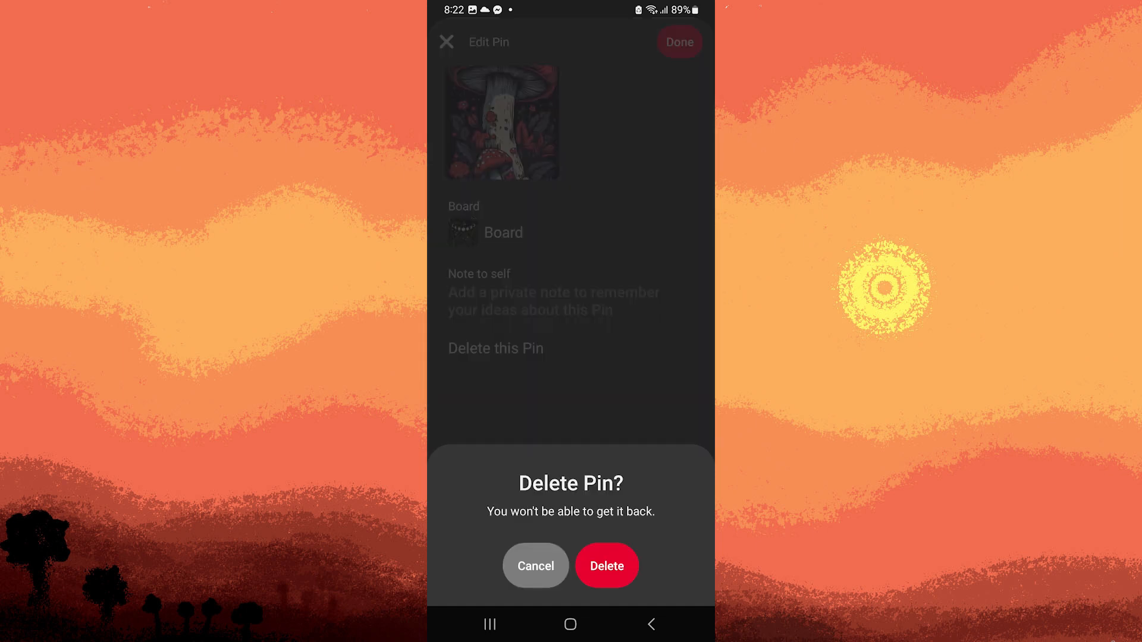